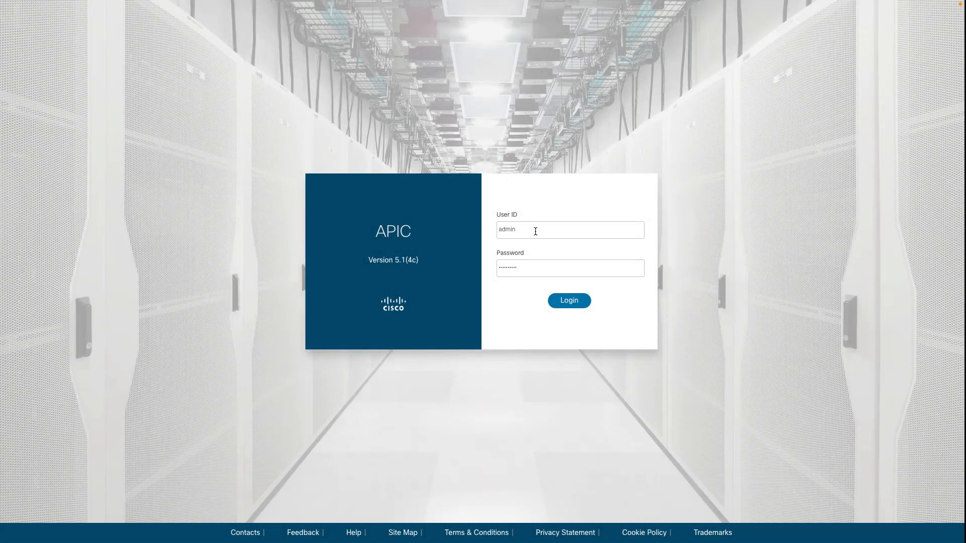
# Sign in to the APIC controller with the entered User ID and password.
pyautogui.click(569, 267)
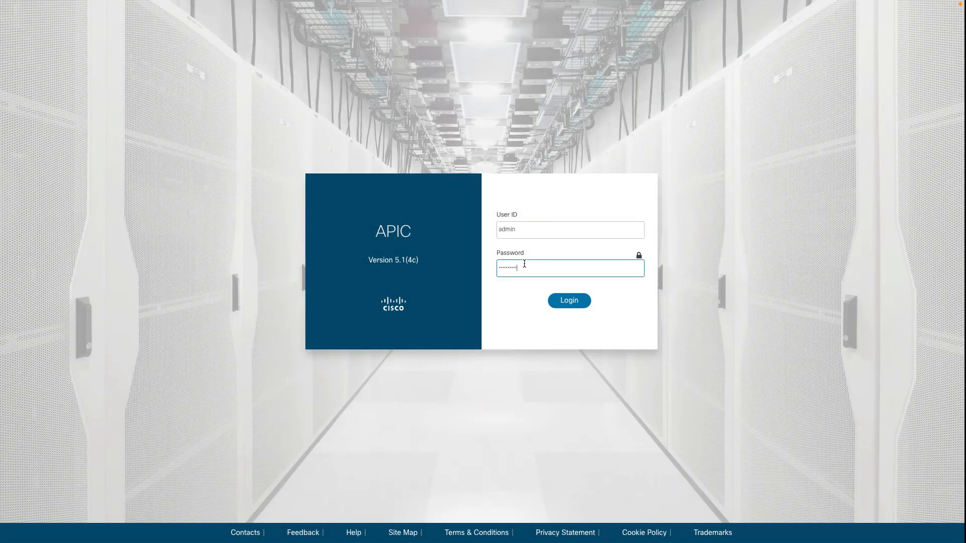
pyautogui.click(568, 300)
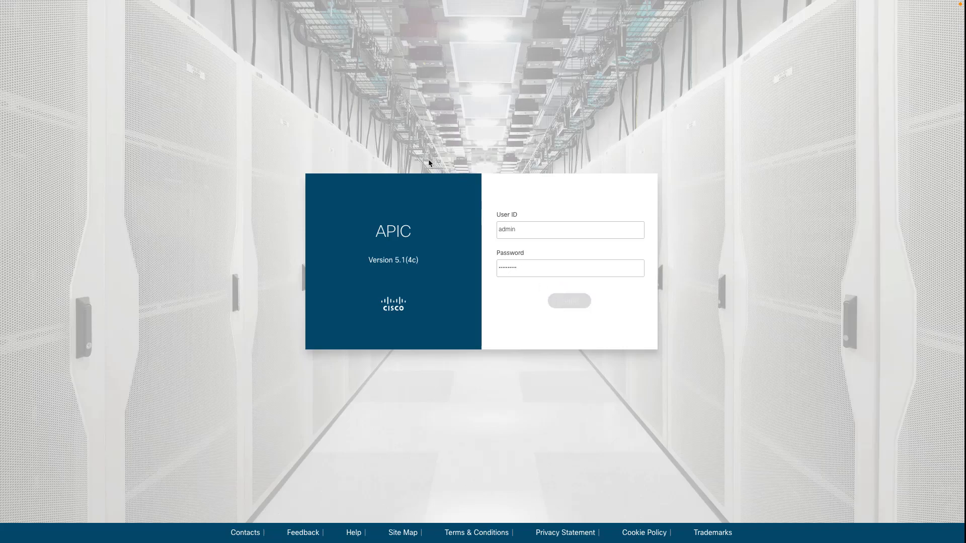
pyautogui.click(567, 301)
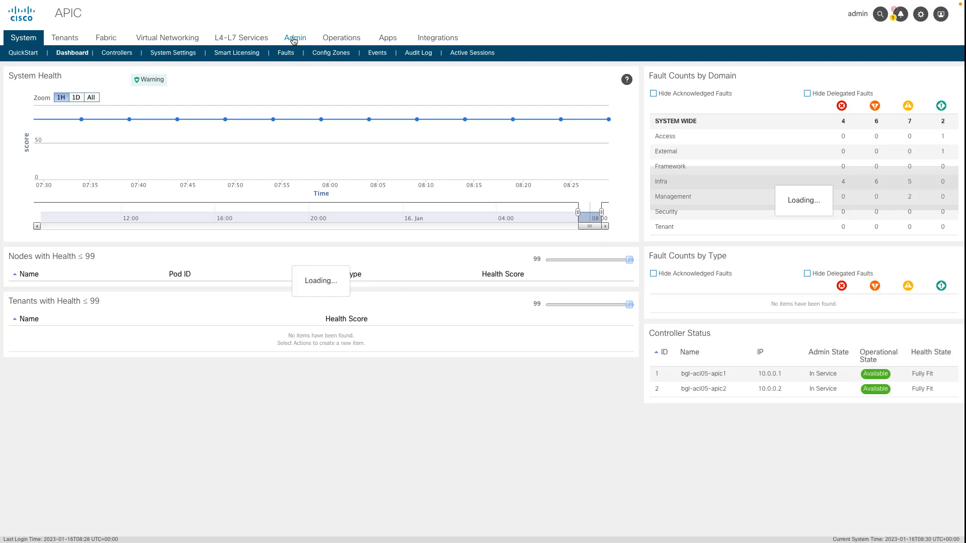
# Start a new On-demand Tech Support policy under Admin > Import/Export export policies.
pyautogui.click(294, 38)
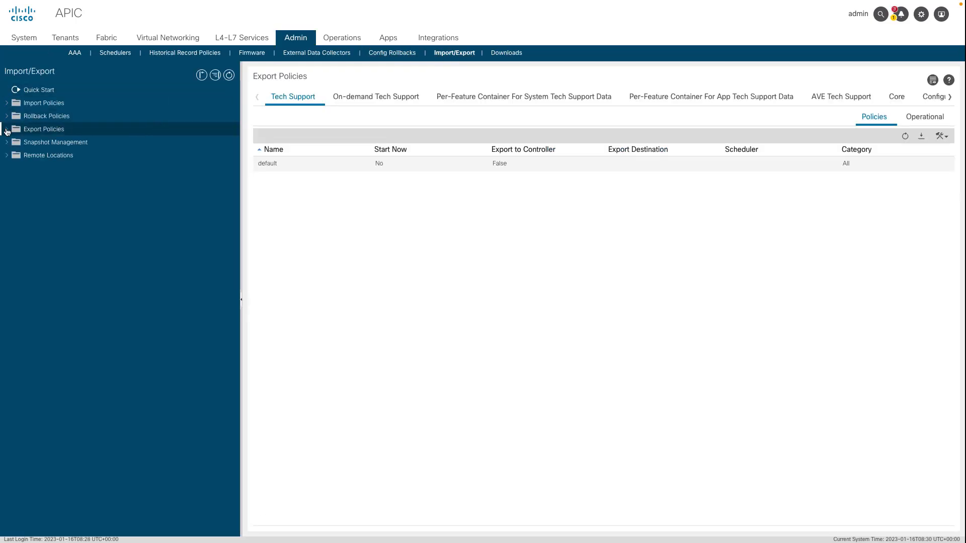
pyautogui.click(6, 129)
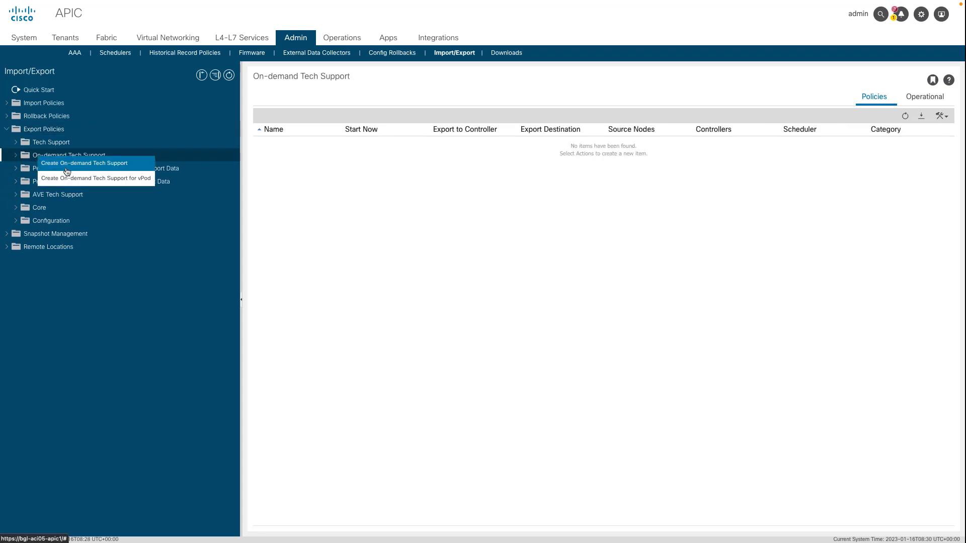
pyautogui.click(83, 162)
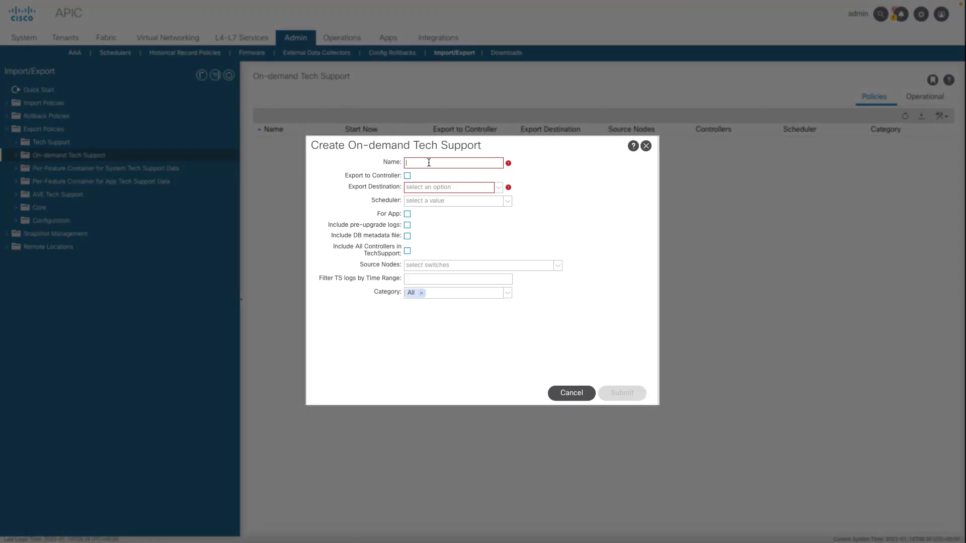
# Name the policy ABCTEST, export to controller, include all controllers, source nodes 101–102.
pyautogui.write('A')
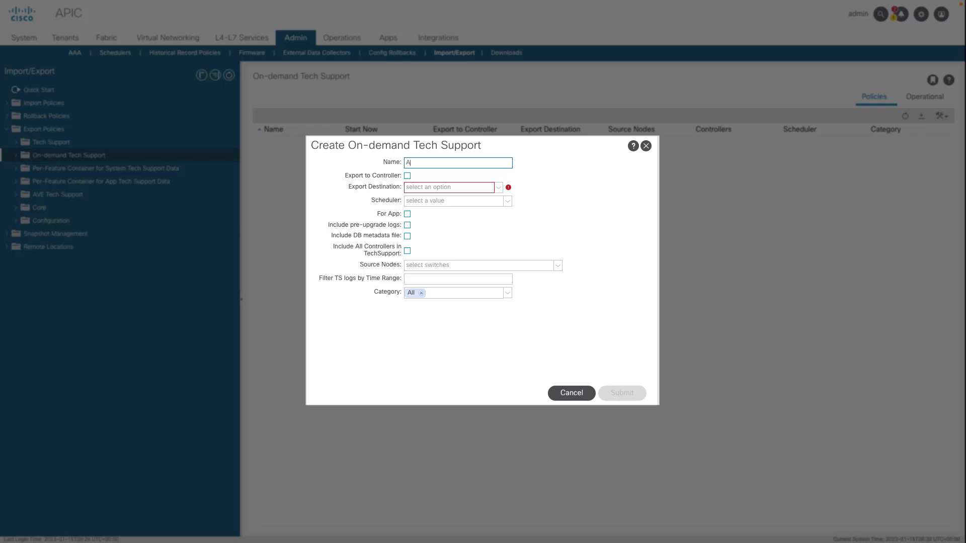
pyautogui.write('BC')
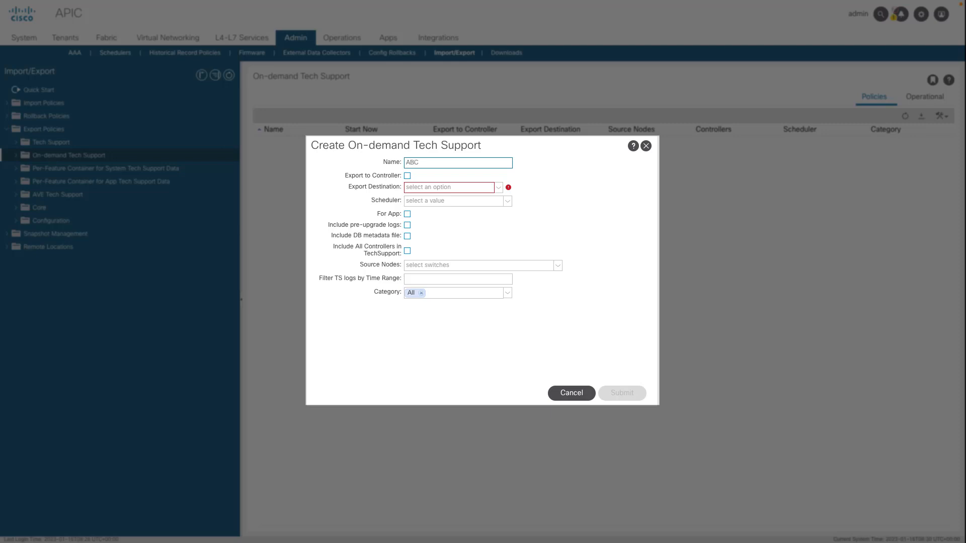
pyautogui.write('TEST')
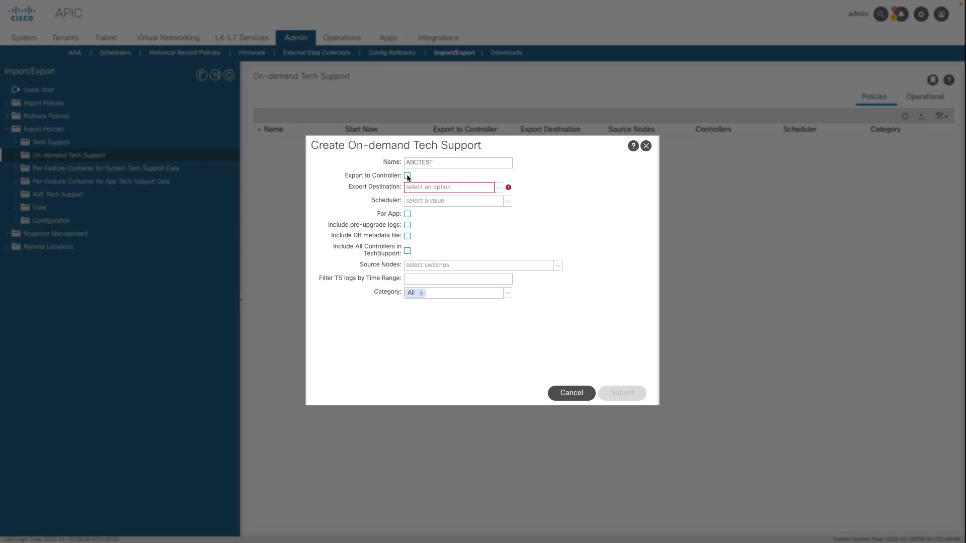
pyautogui.click(407, 175)
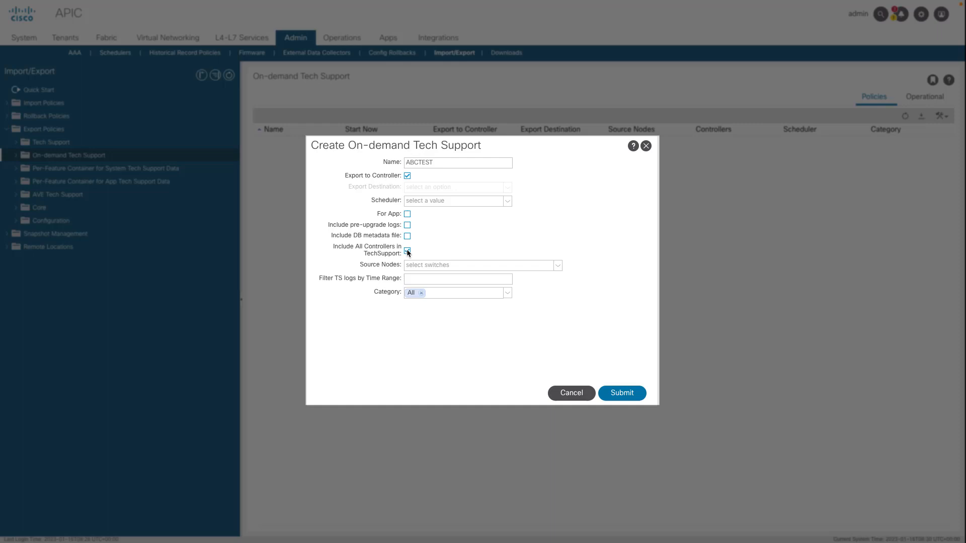
pyautogui.click(407, 250)
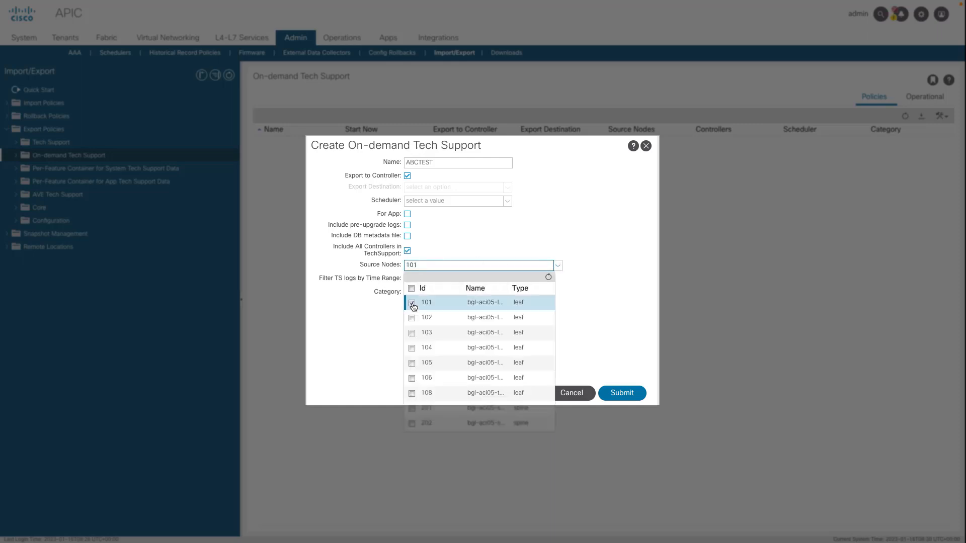
pyautogui.click(411, 317)
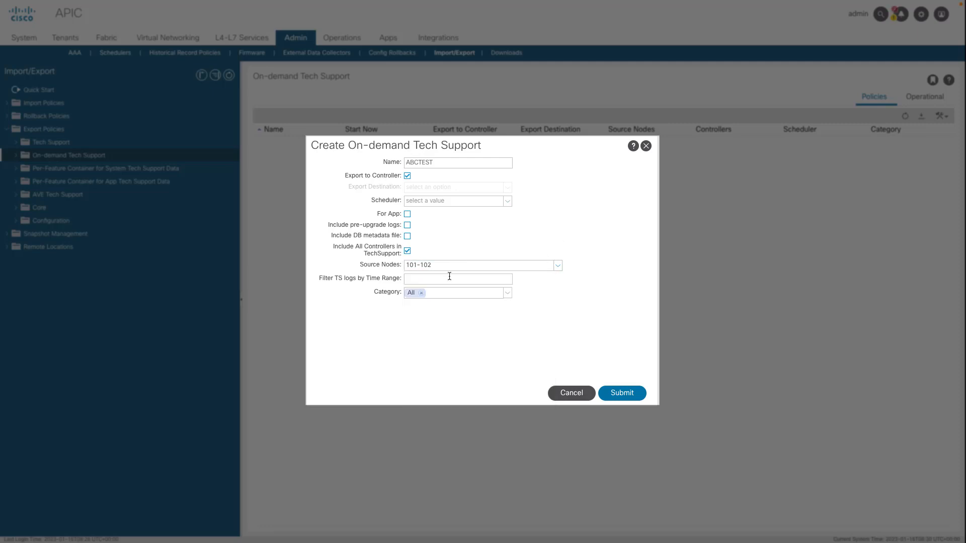
pyautogui.click(457, 279)
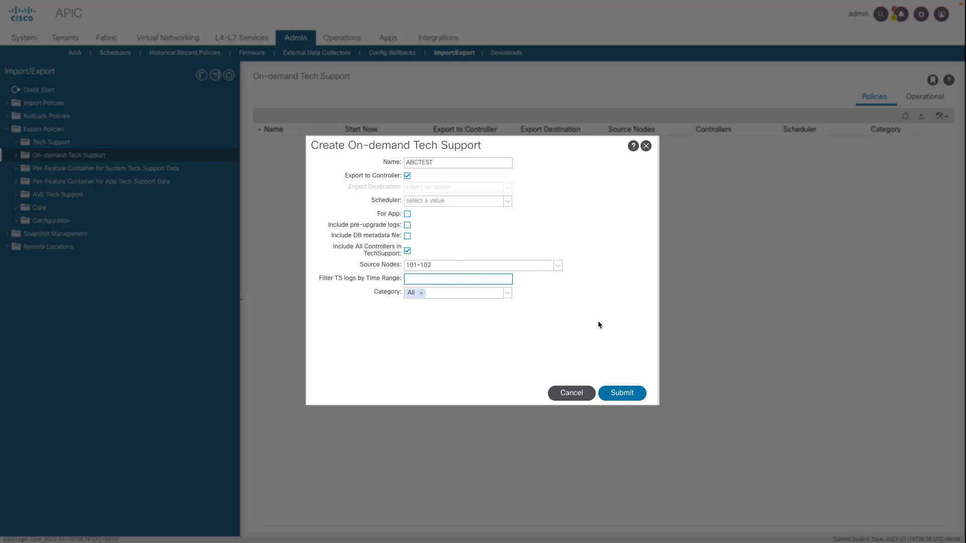
pyautogui.moveTo(610, 389)
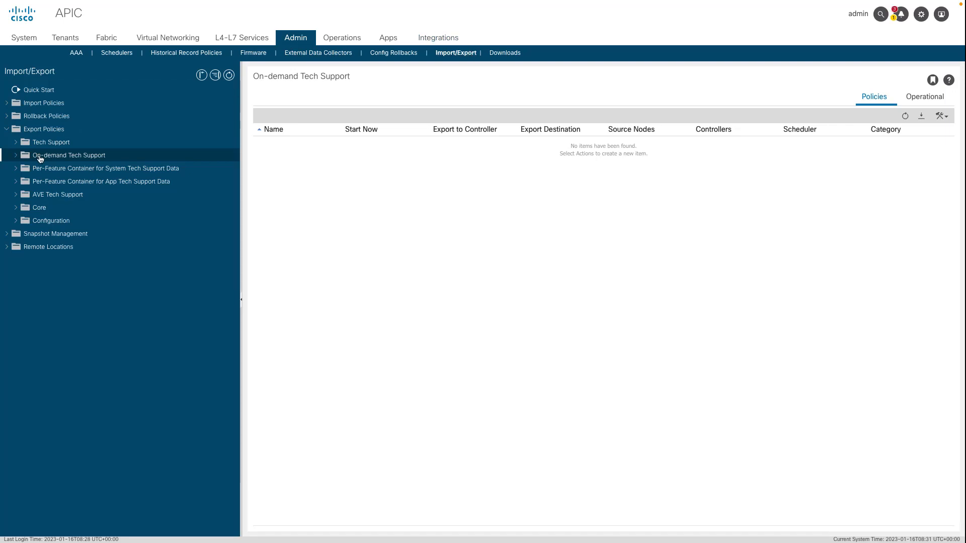
# Collect tech support for ABCTEST from its context menu and confirm.
pyautogui.click(43, 129)
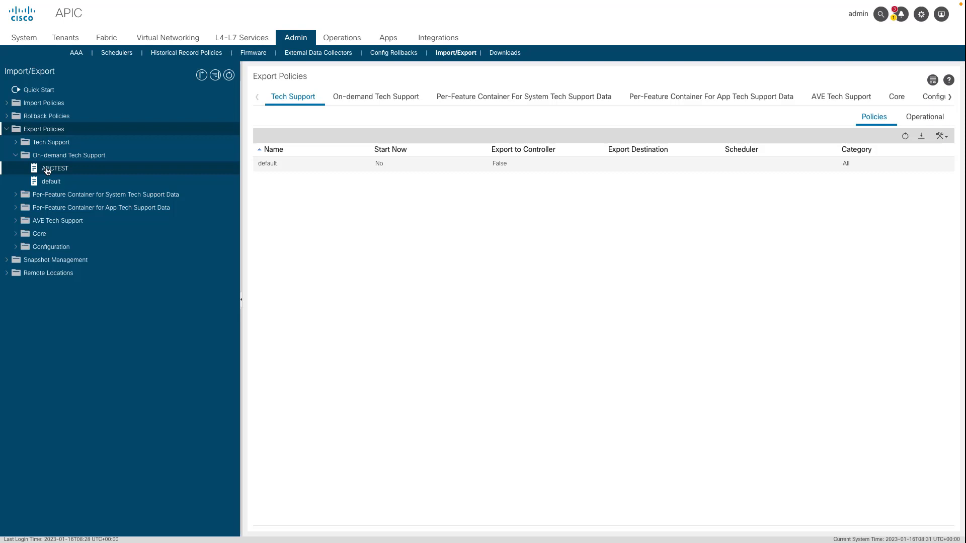
pyautogui.click(55, 168)
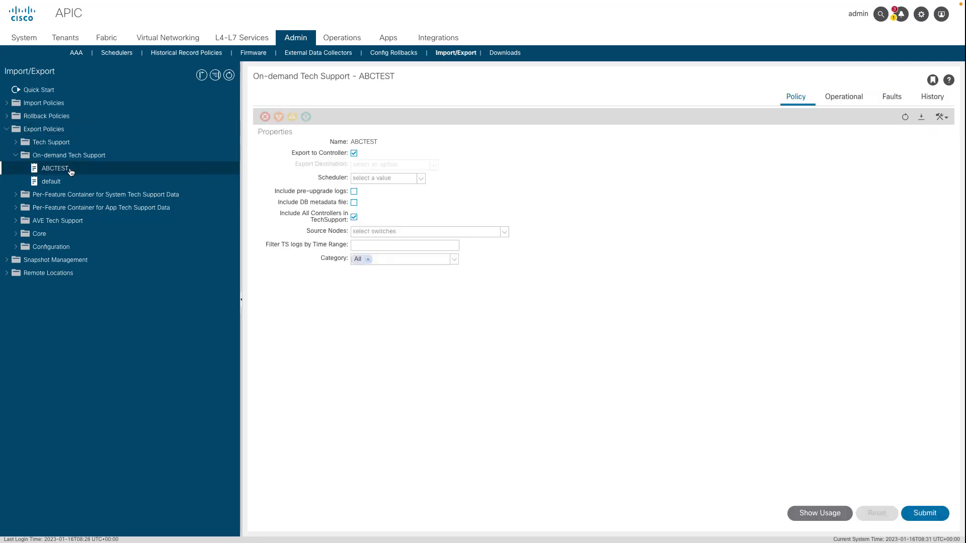
pyautogui.rightClick(54, 168)
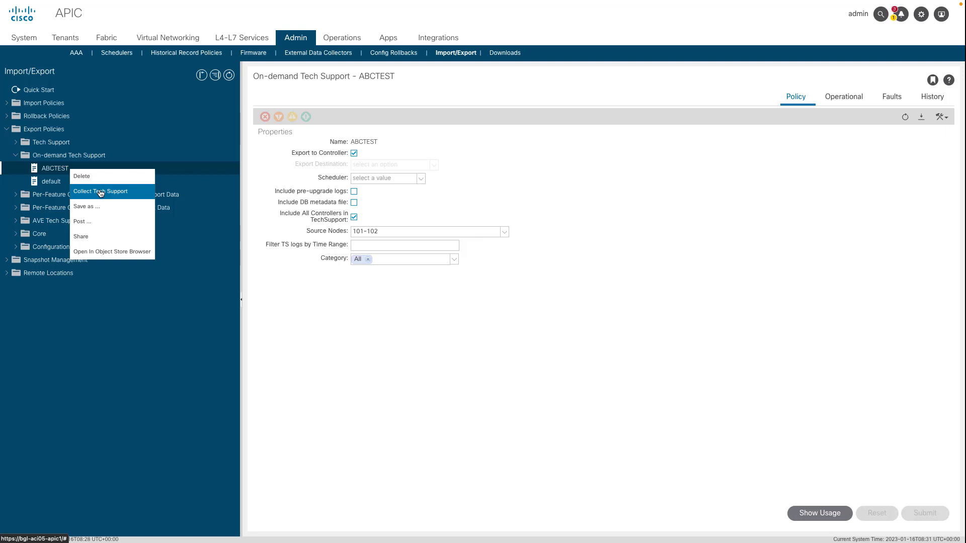
pyautogui.click(101, 191)
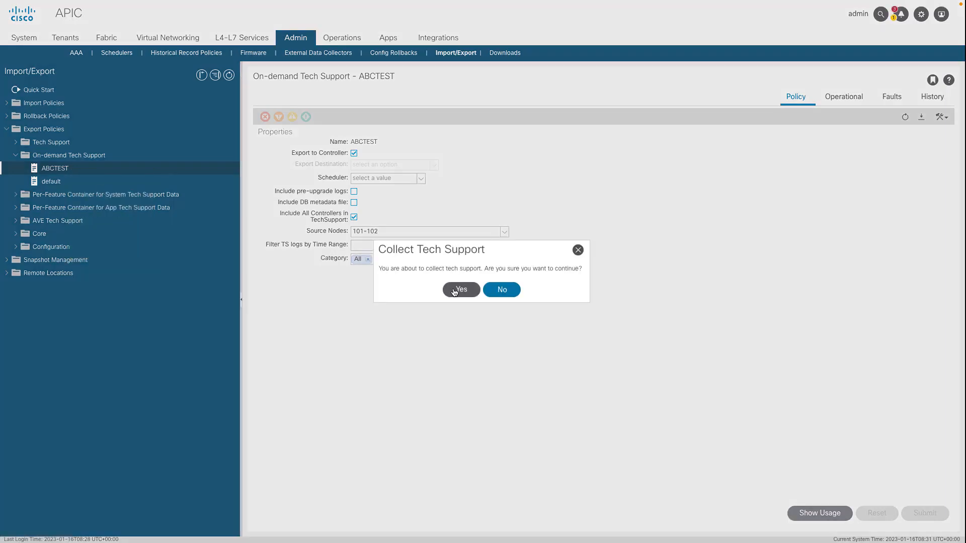
pyautogui.click(461, 289)
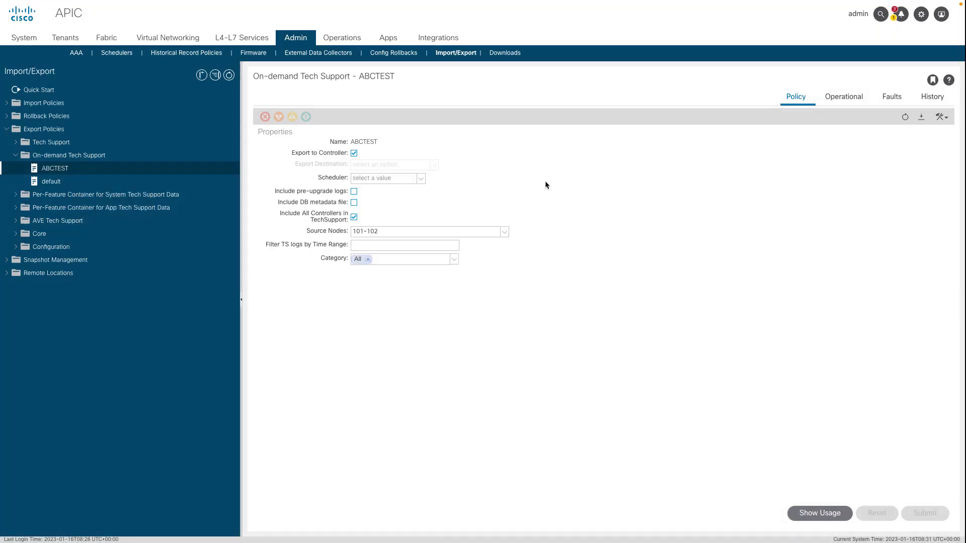
pyautogui.moveTo(163, 172)
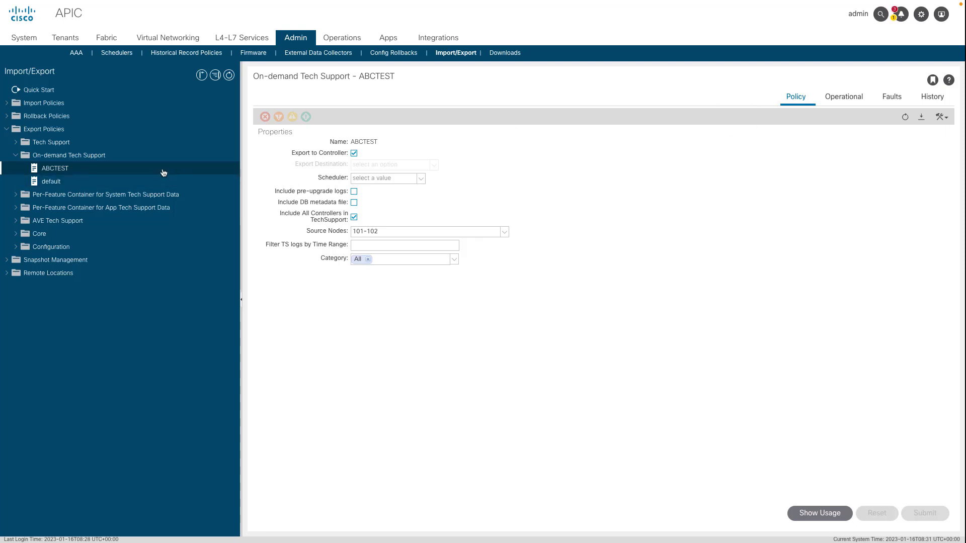
# Collect tech support for ABCTEST again from the policy's actions menu and confirm.
pyautogui.click(941, 117)
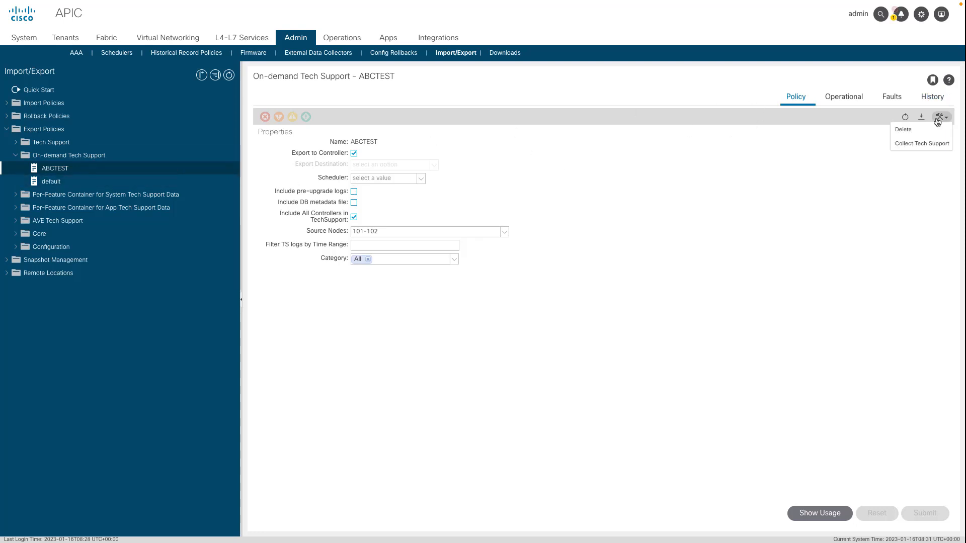
pyautogui.click(921, 143)
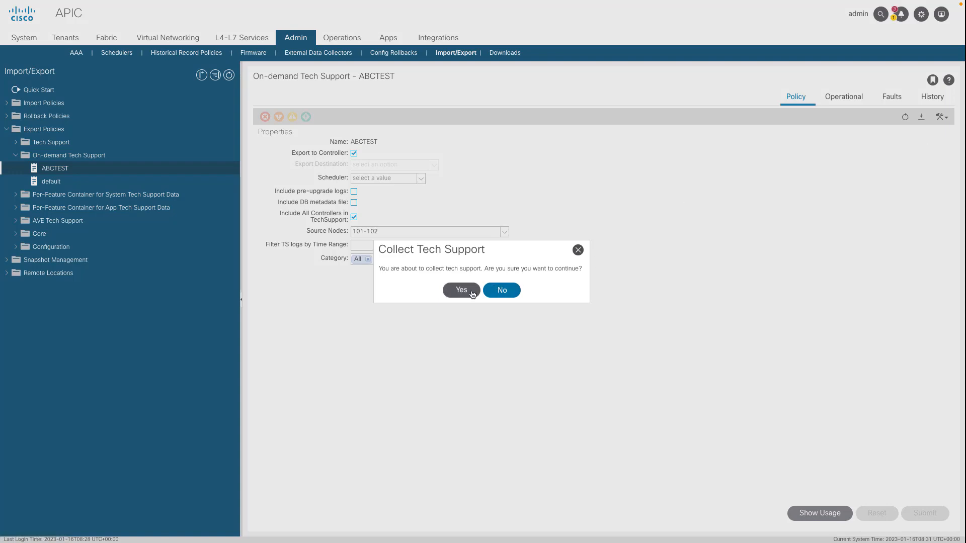
pyautogui.moveTo(464, 293)
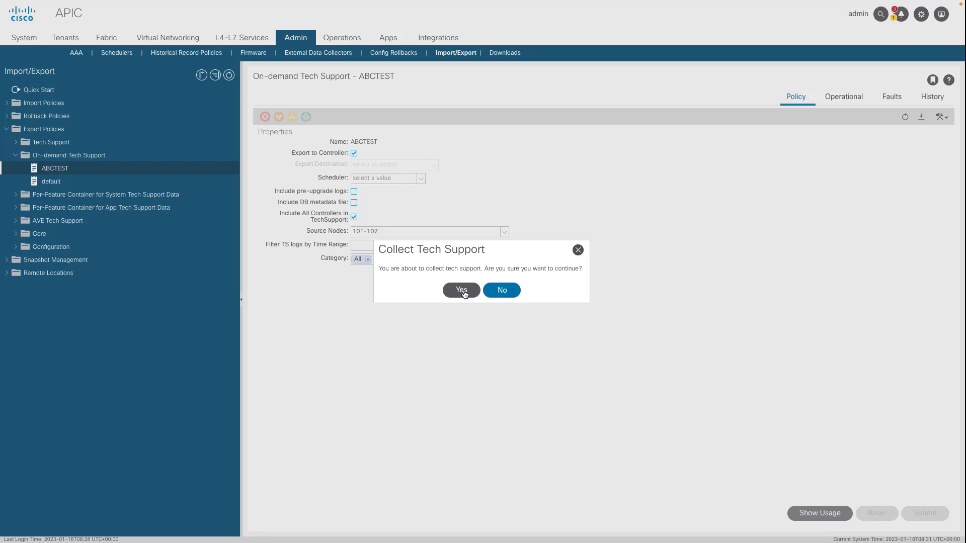
pyautogui.click(461, 289)
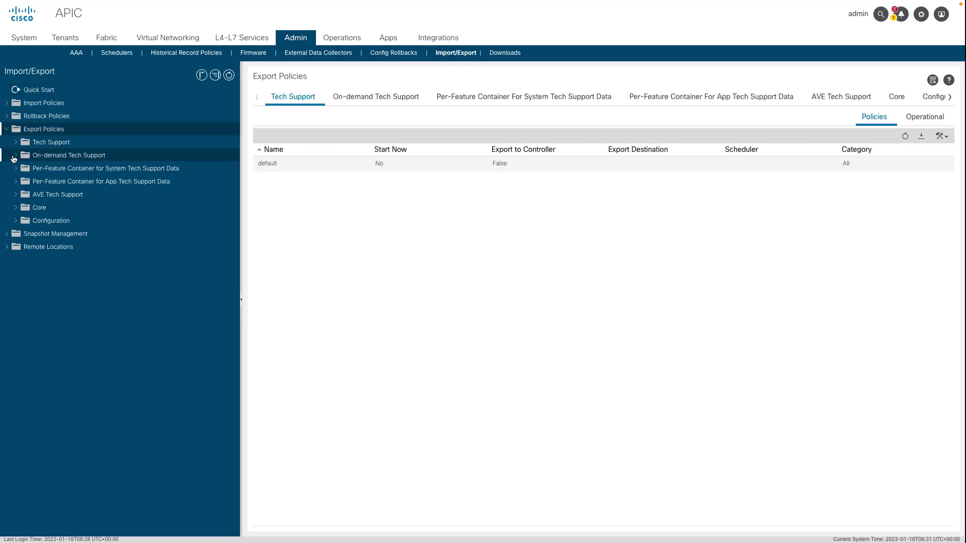
# Select ABCTEST to view its completed collections for nodes 1, 2, 101 and 102.
pyautogui.click(16, 155)
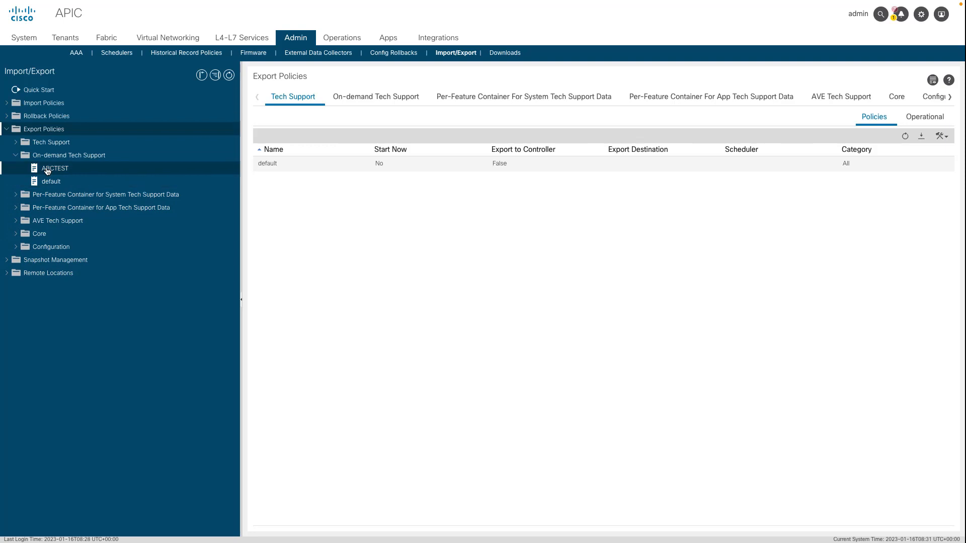
pyautogui.click(54, 168)
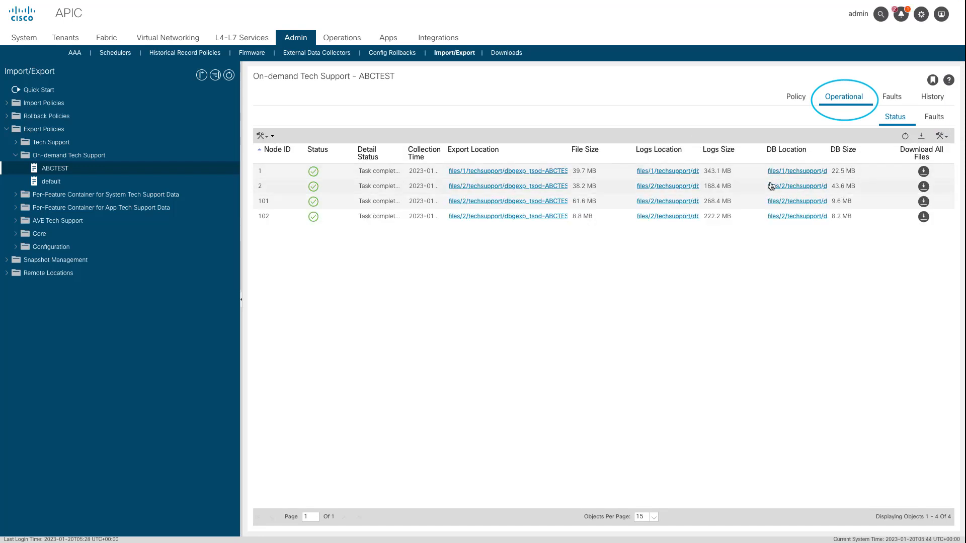
pyautogui.moveTo(546, 171)
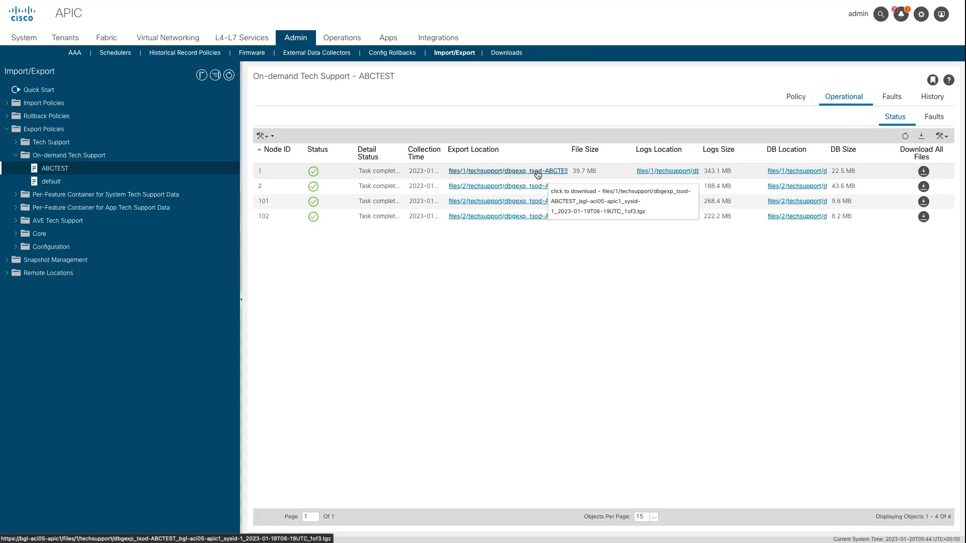
pyautogui.moveTo(662, 172)
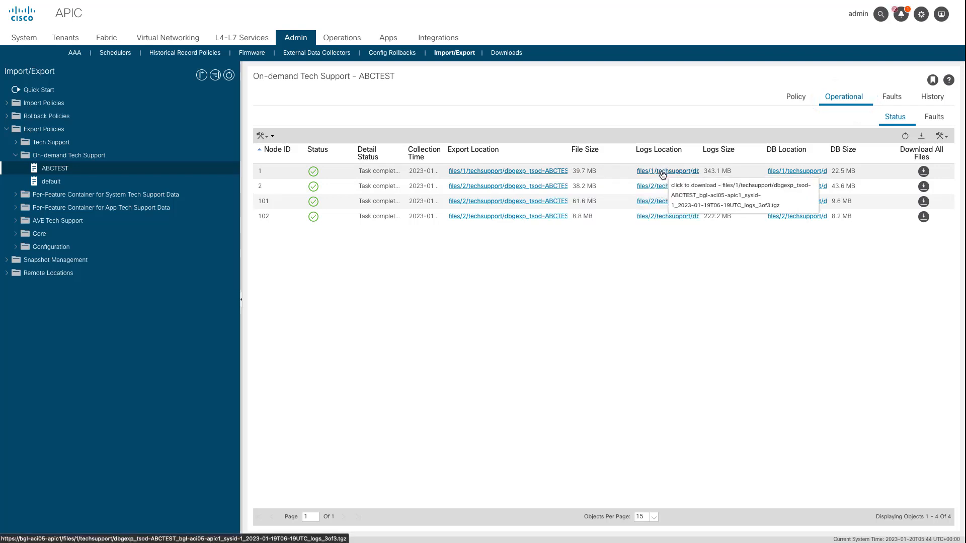
pyautogui.moveTo(794, 172)
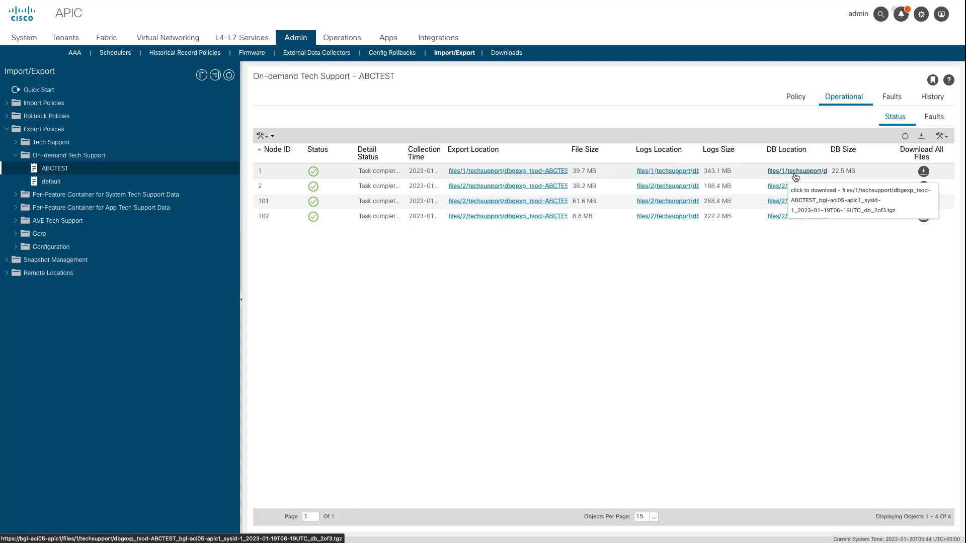
pyautogui.moveTo(797, 185)
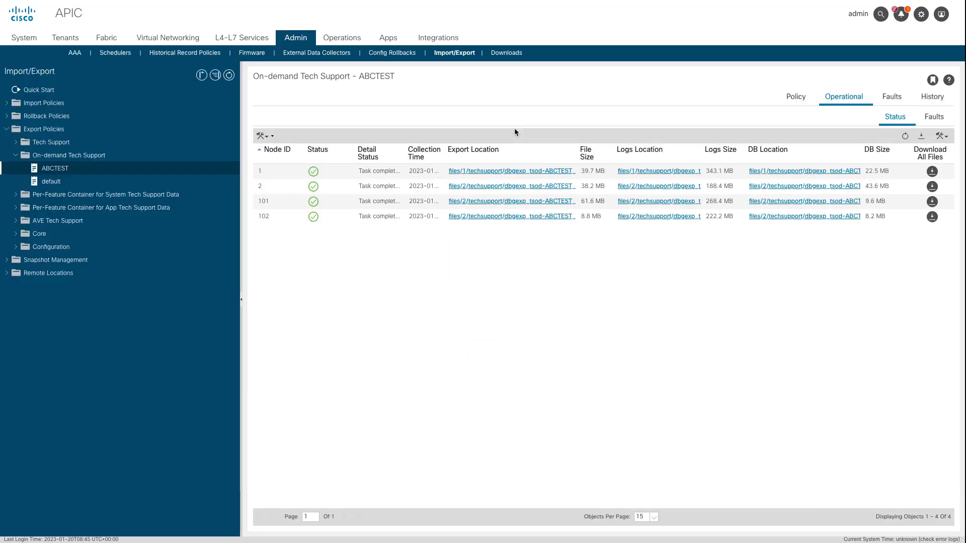
pyautogui.moveTo(521, 130)
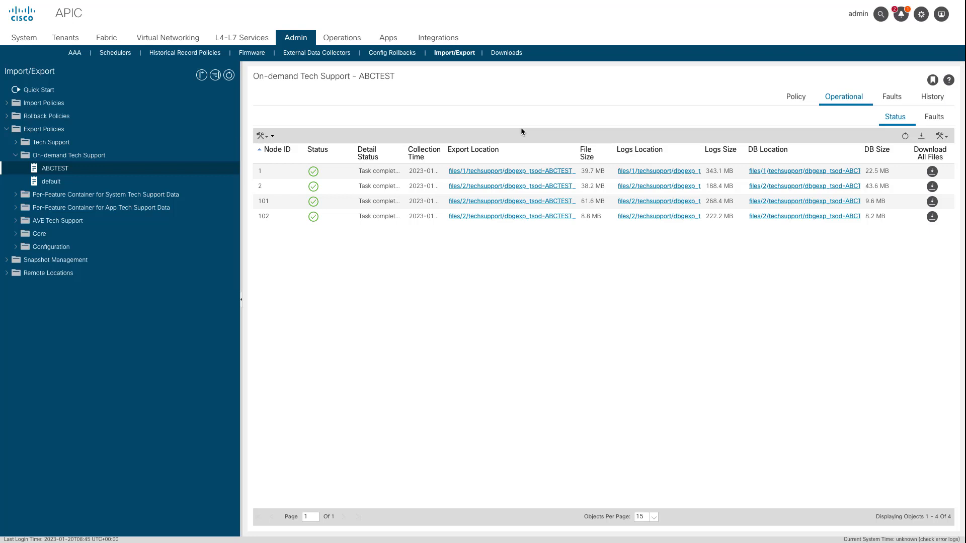
pyautogui.moveTo(519, 137)
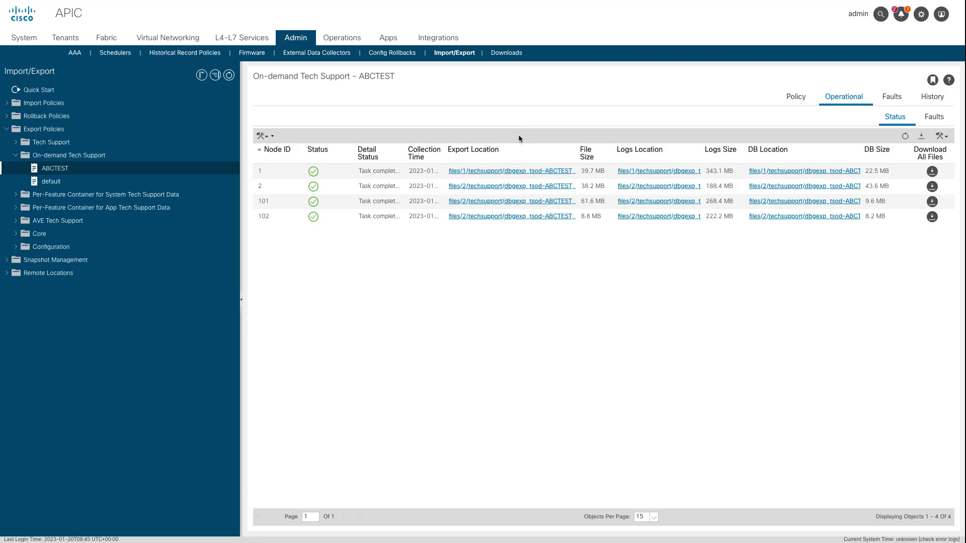
pyautogui.moveTo(510, 171)
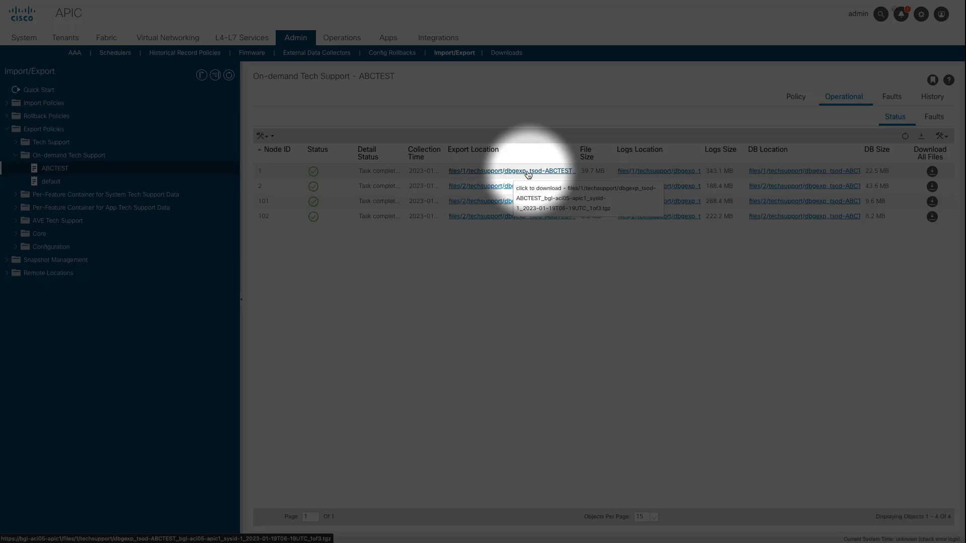
pyautogui.moveTo(629, 171)
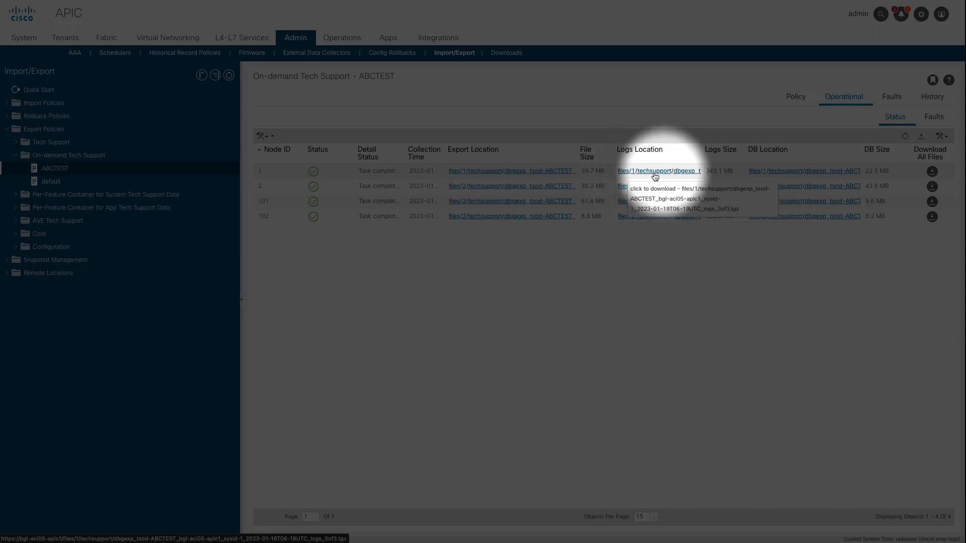
pyautogui.moveTo(758, 171)
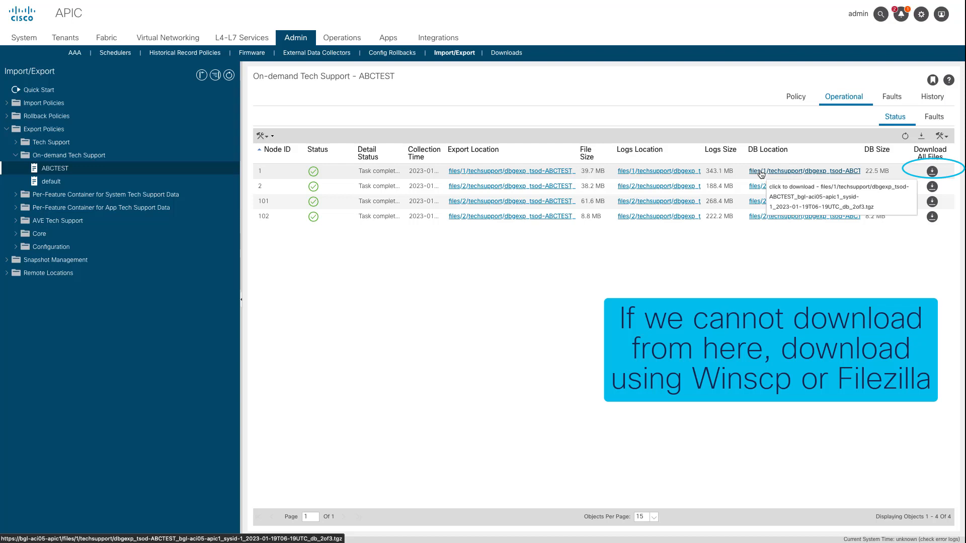
pyautogui.click(795, 97)
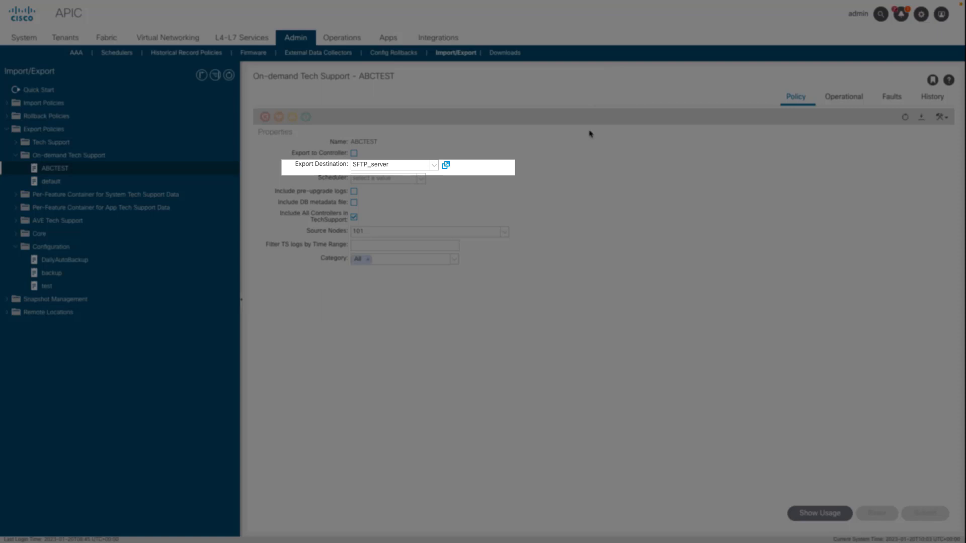
pyautogui.moveTo(371, 177)
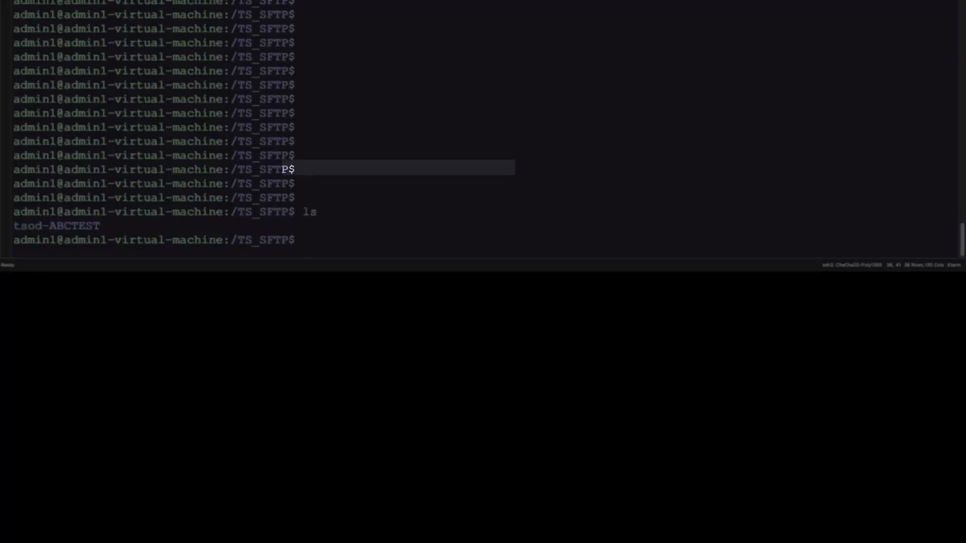
# Start an SFTP session with -oHostKeyAlgorithms=+ssh-rsa as admin to the APIC for tsod-ABCTEST bundles.
pyautogui.write('cd tsod-ABCTEST/')
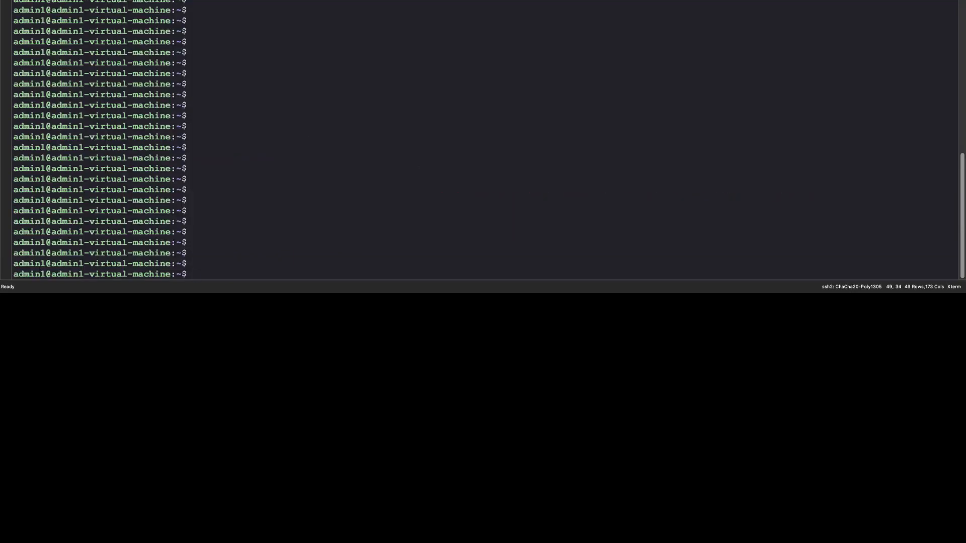
pyautogui.write('sftp -oHostKeyAlgorithms=+ssh-rsa admin@10.197.204.149')
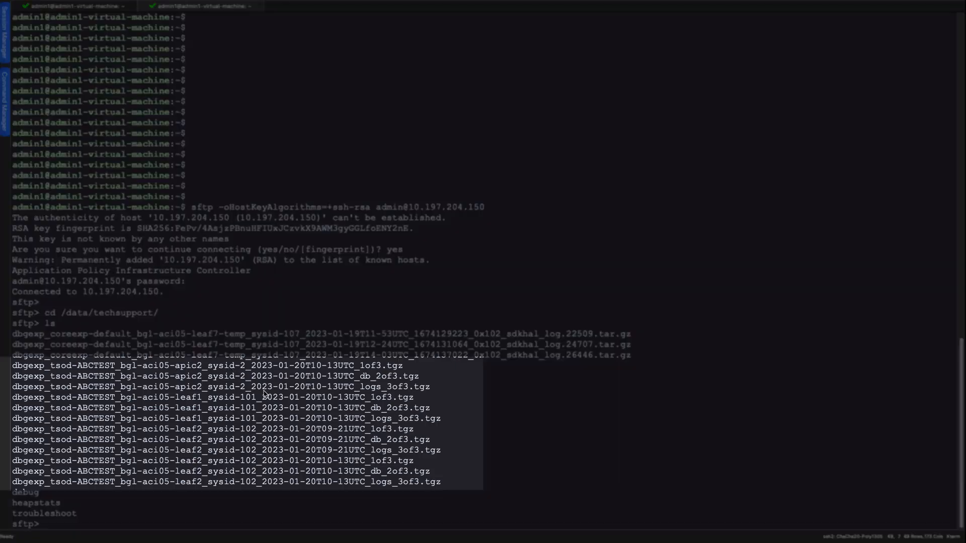
pyautogui.moveTo(367, 417)
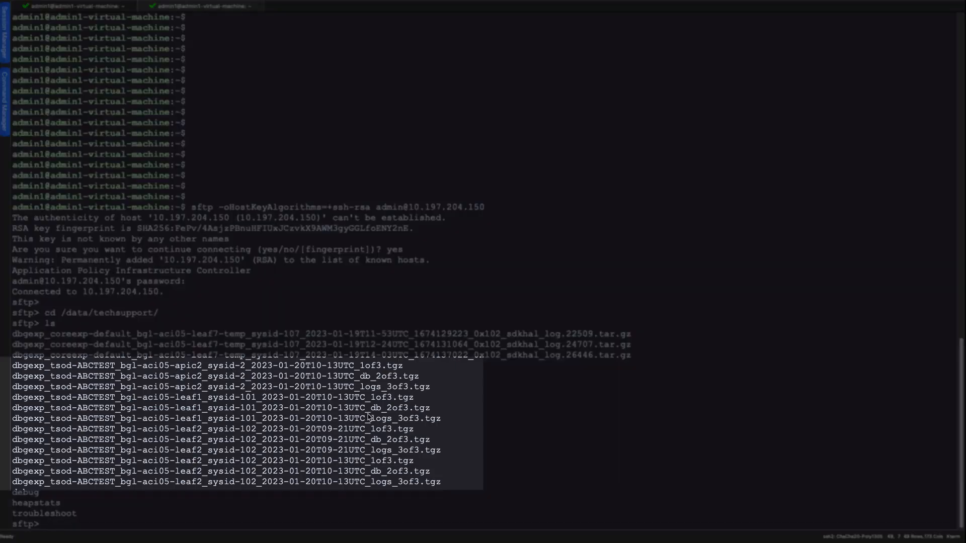